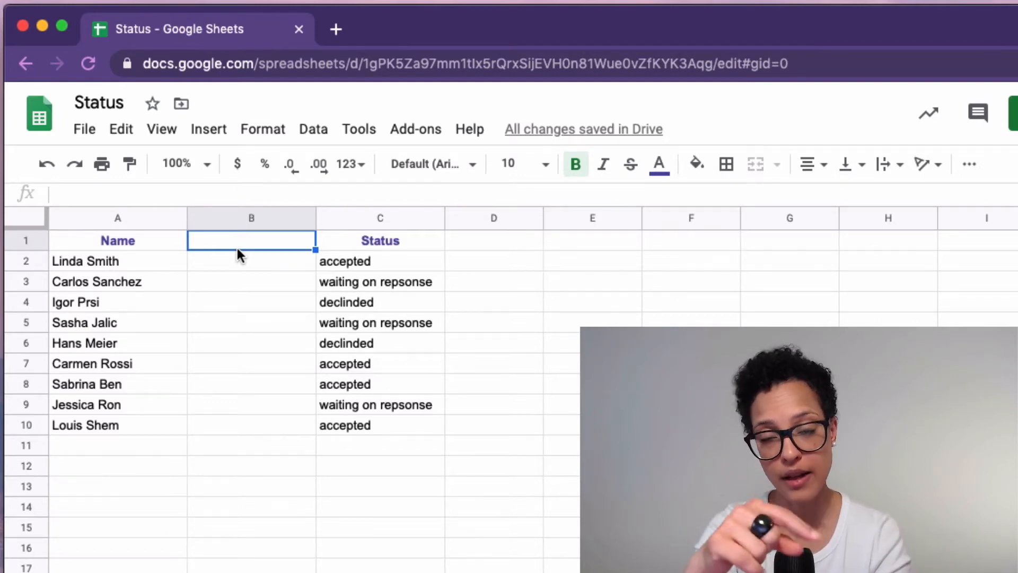
- Select the Name column and start Split text to columns, reaching the Separator choice
left_click(313, 128)
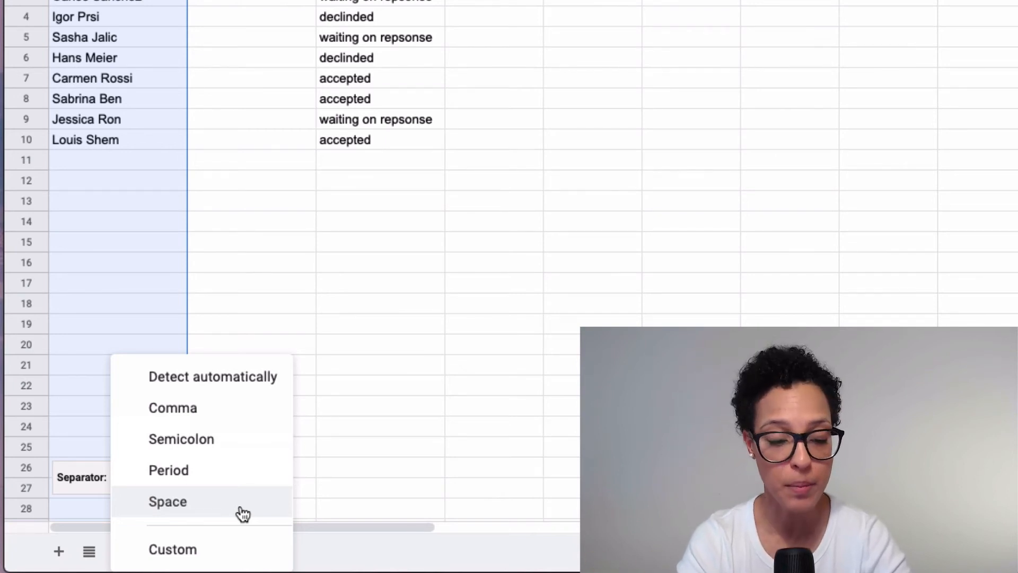
- Split the names at the Space separator into First name and Last name columns
left_click(168, 502)
type("Last name")
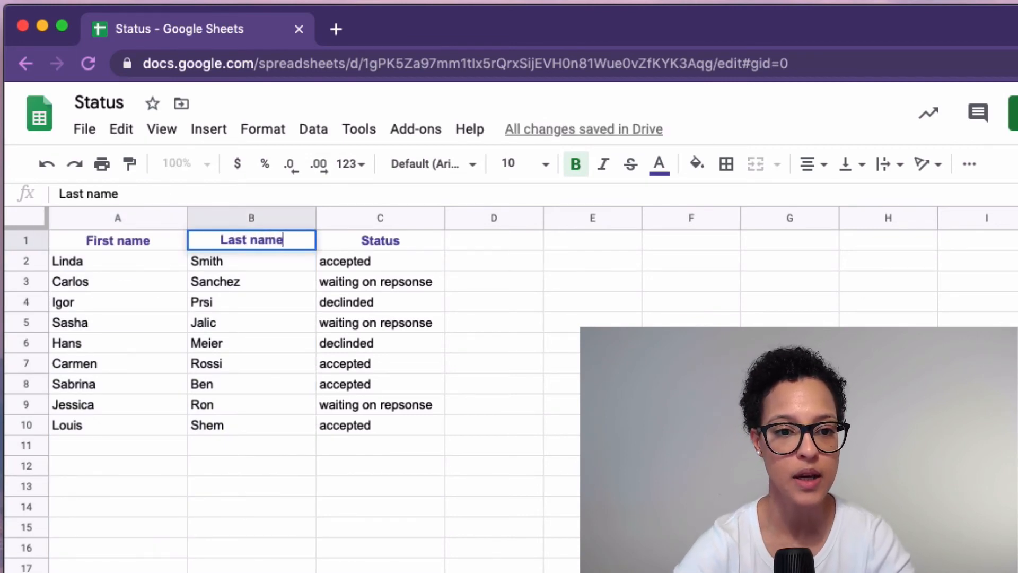